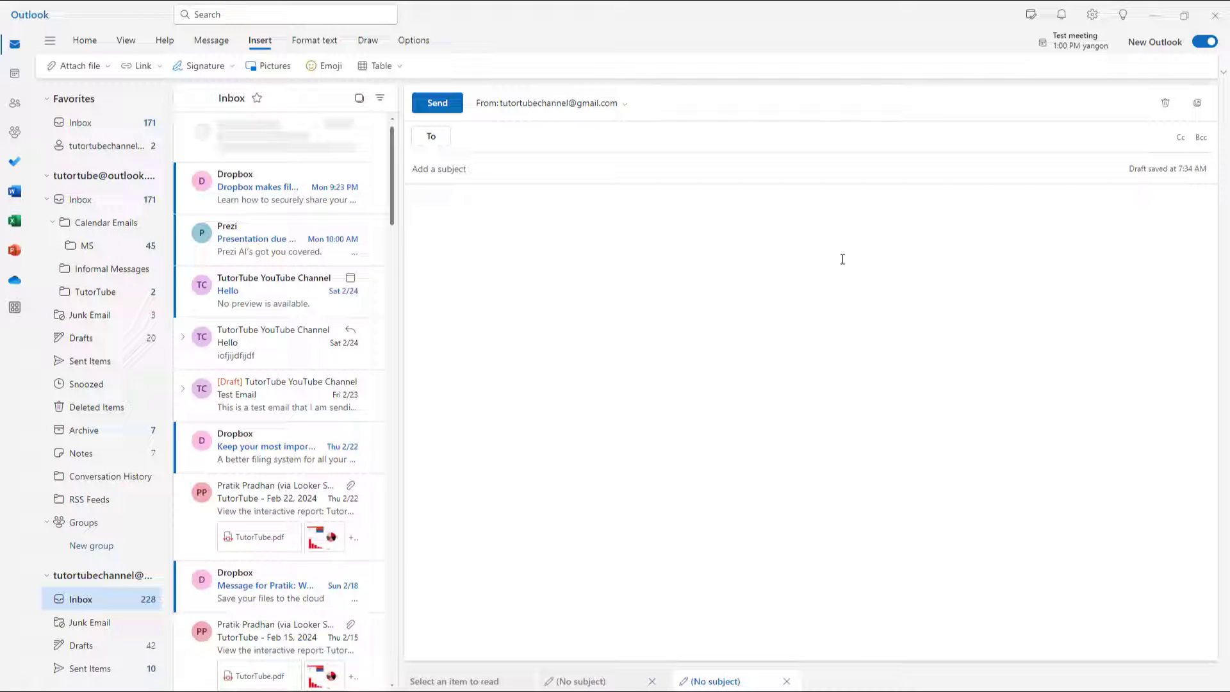
{"action": "mouse_move", "coordinate": [765, 245]}
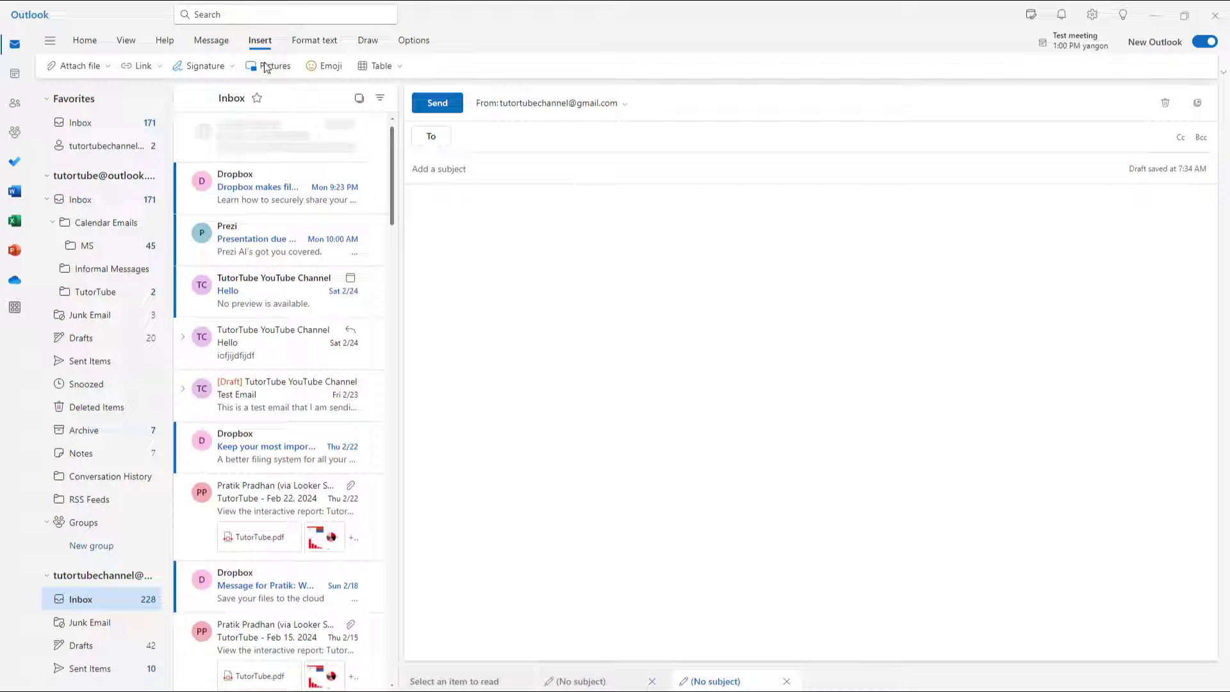
- Insert lotus-978659_1280.jpg from the computer into the email body
{"action": "left_click", "coordinate": [274, 65]}
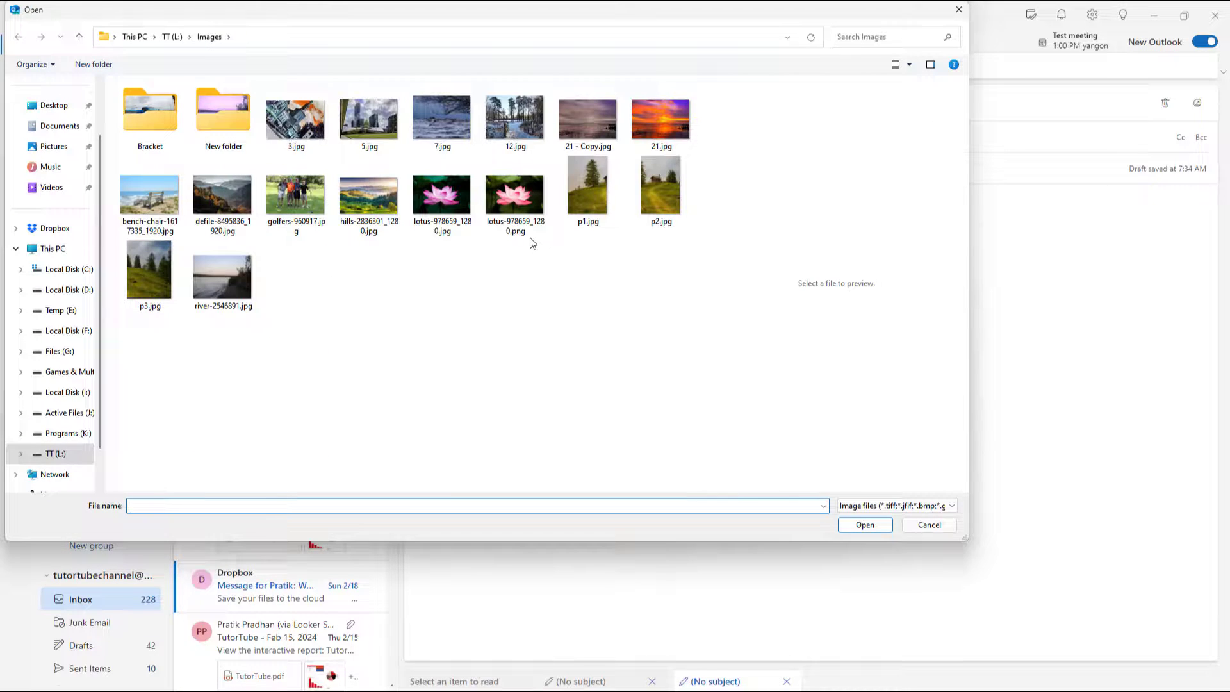
{"action": "left_click", "coordinate": [441, 195]}
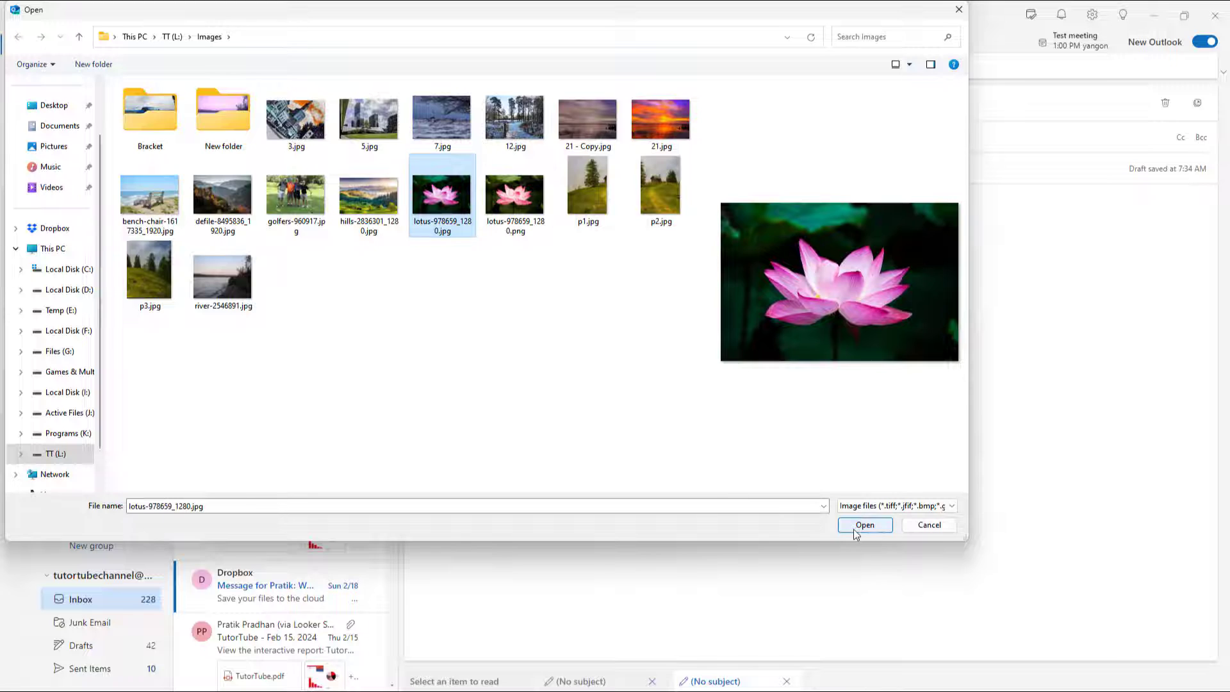
{"action": "left_click", "coordinate": [864, 525]}
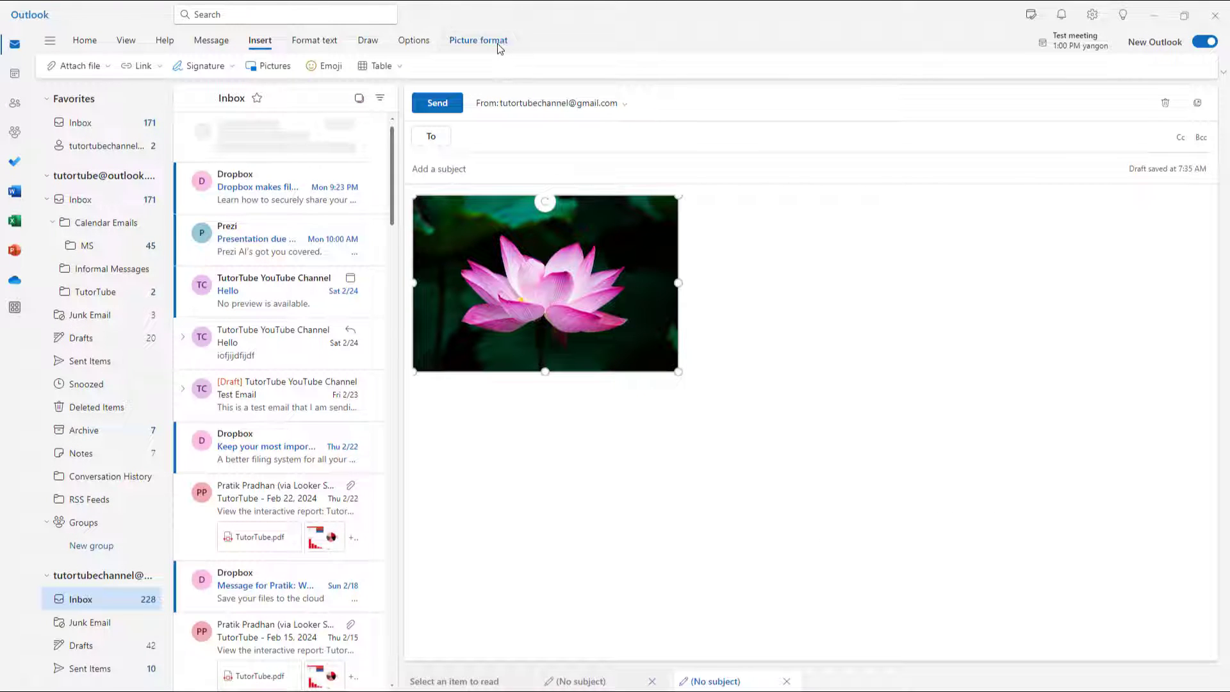
- Switch to Picture format and view the Picture border options
{"action": "left_click", "coordinate": [478, 40]}
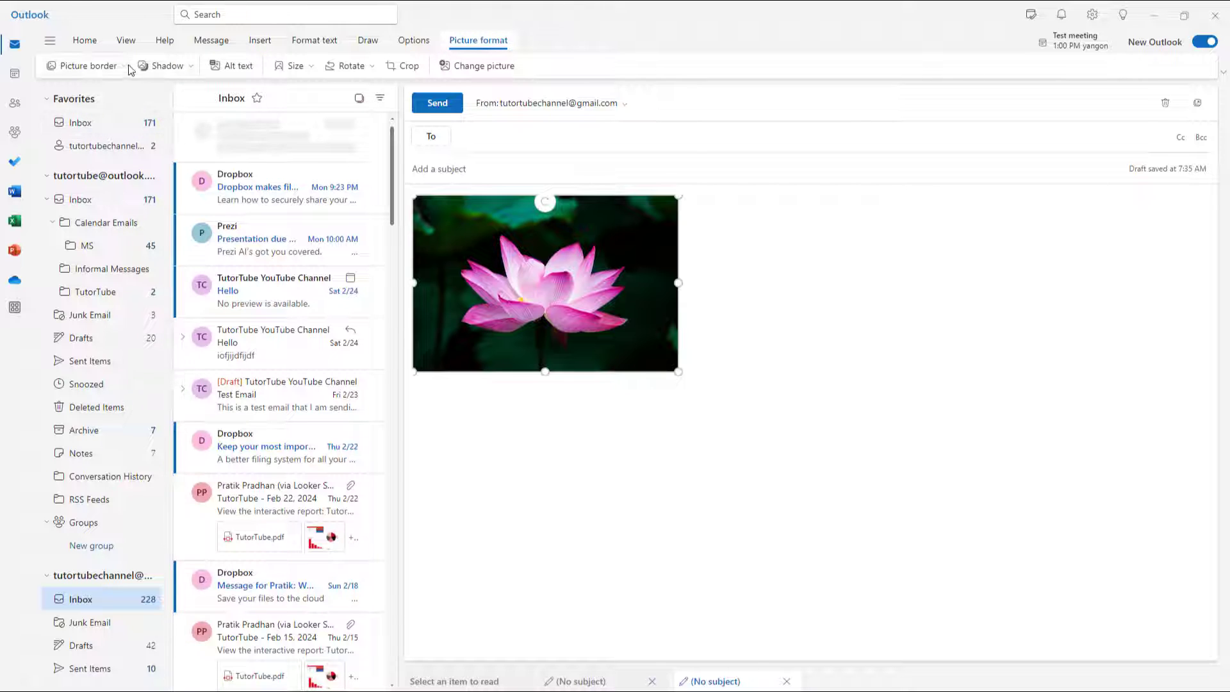
{"action": "left_click", "coordinate": [83, 65]}
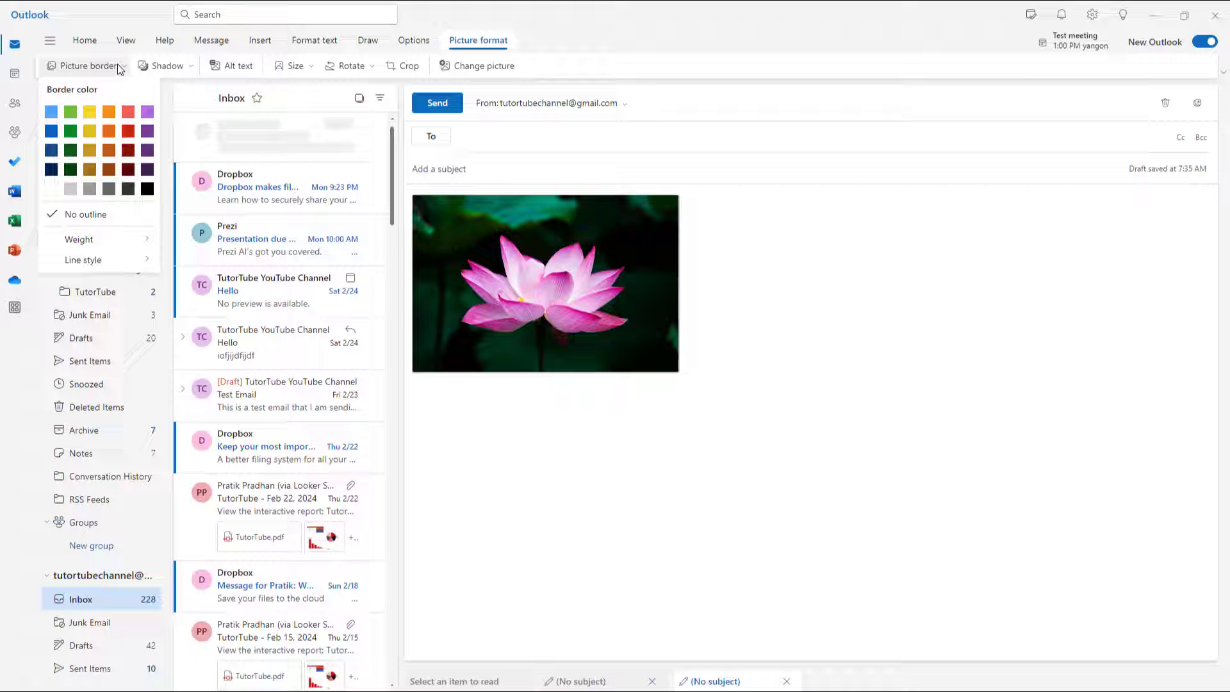
{"action": "mouse_move", "coordinate": [108, 130]}
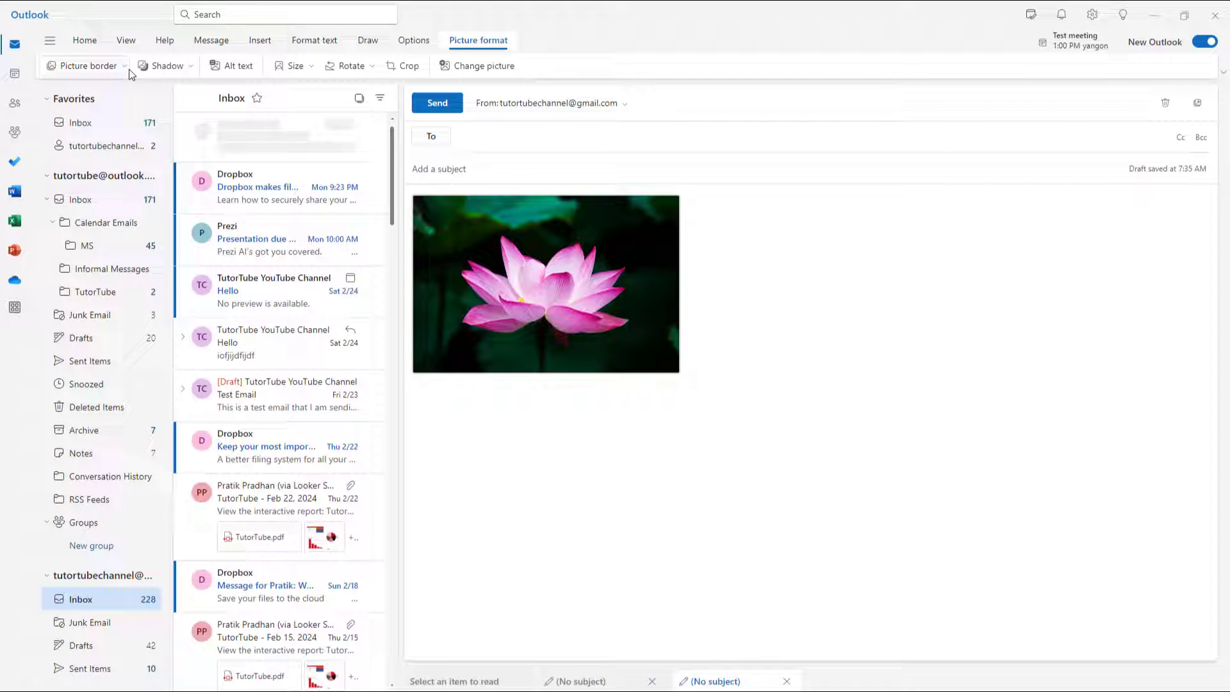
- Set the photo's border to a thick weight and a dotted line style
{"action": "left_click", "coordinate": [86, 65]}
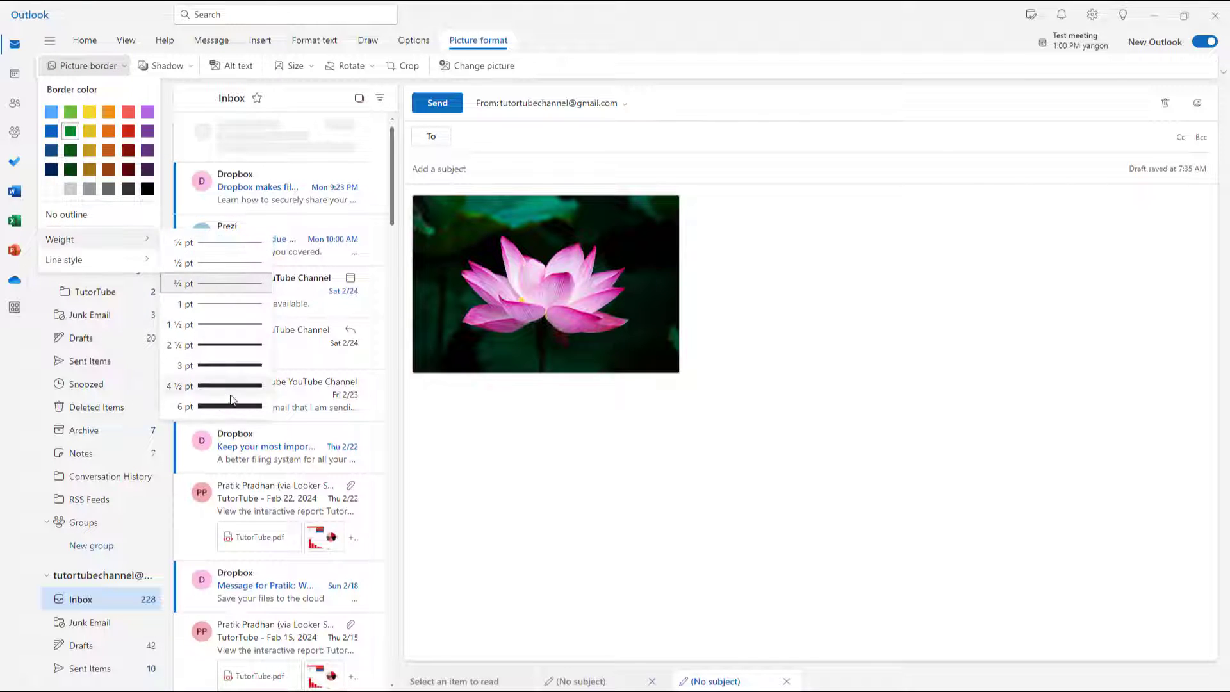
{"action": "left_click", "coordinate": [70, 131]}
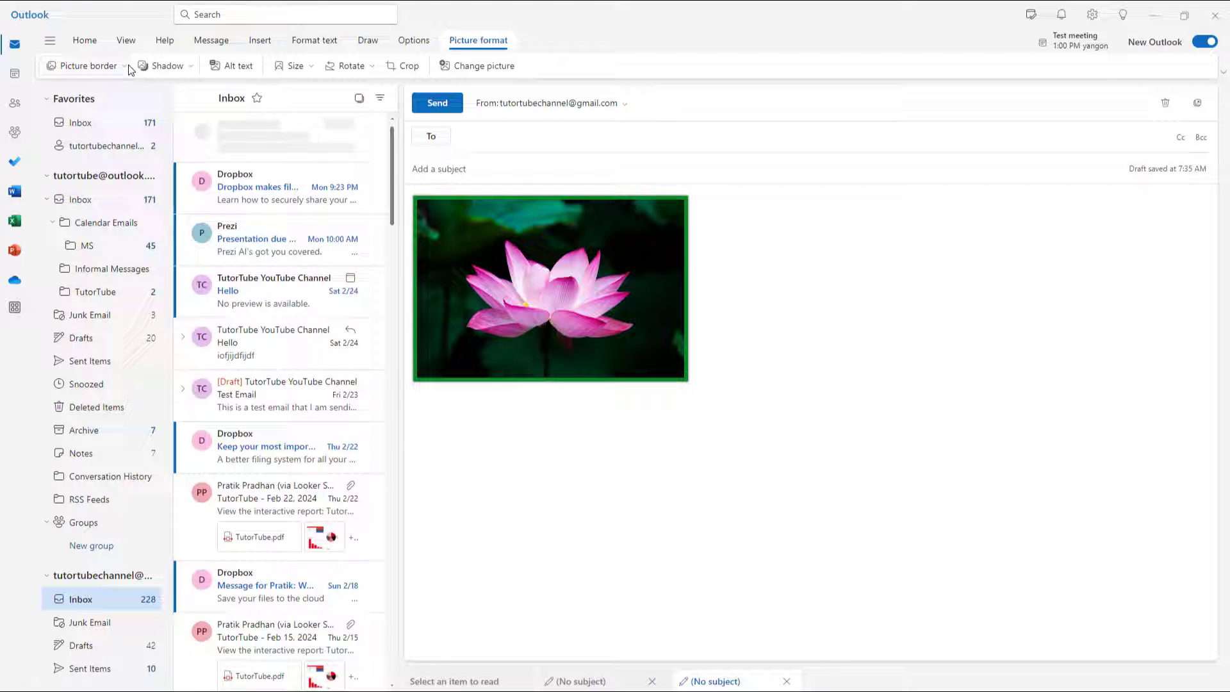
{"action": "left_click", "coordinate": [87, 65]}
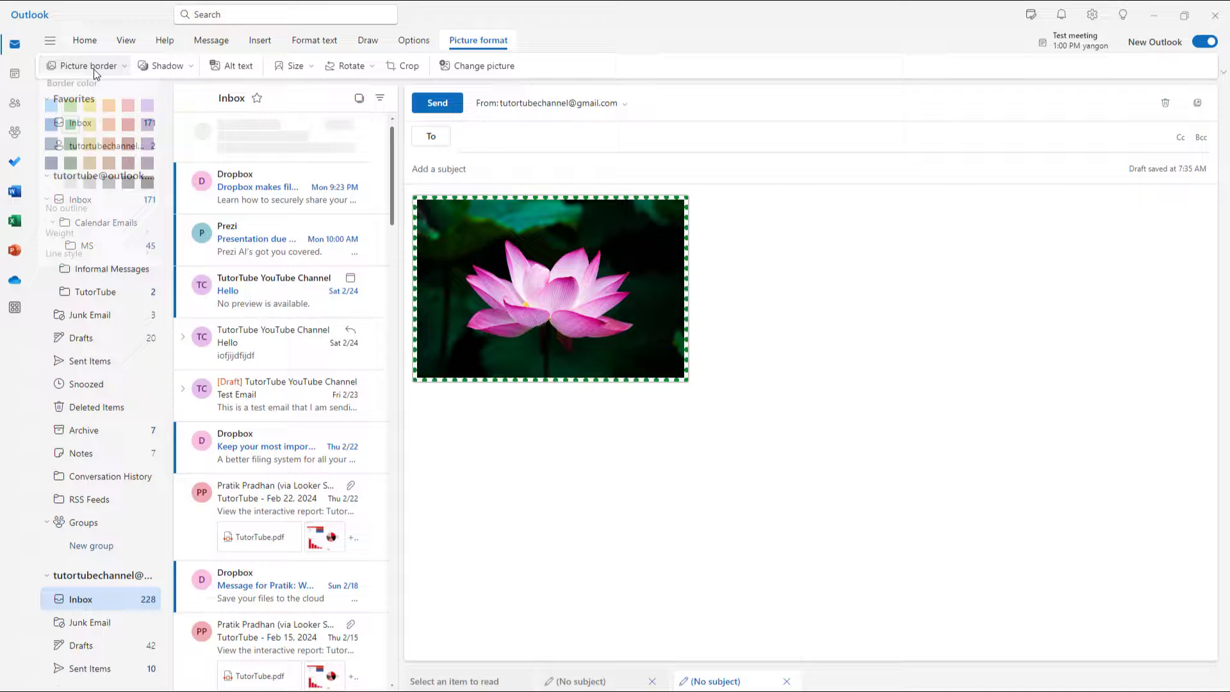
{"action": "left_click", "coordinate": [63, 260]}
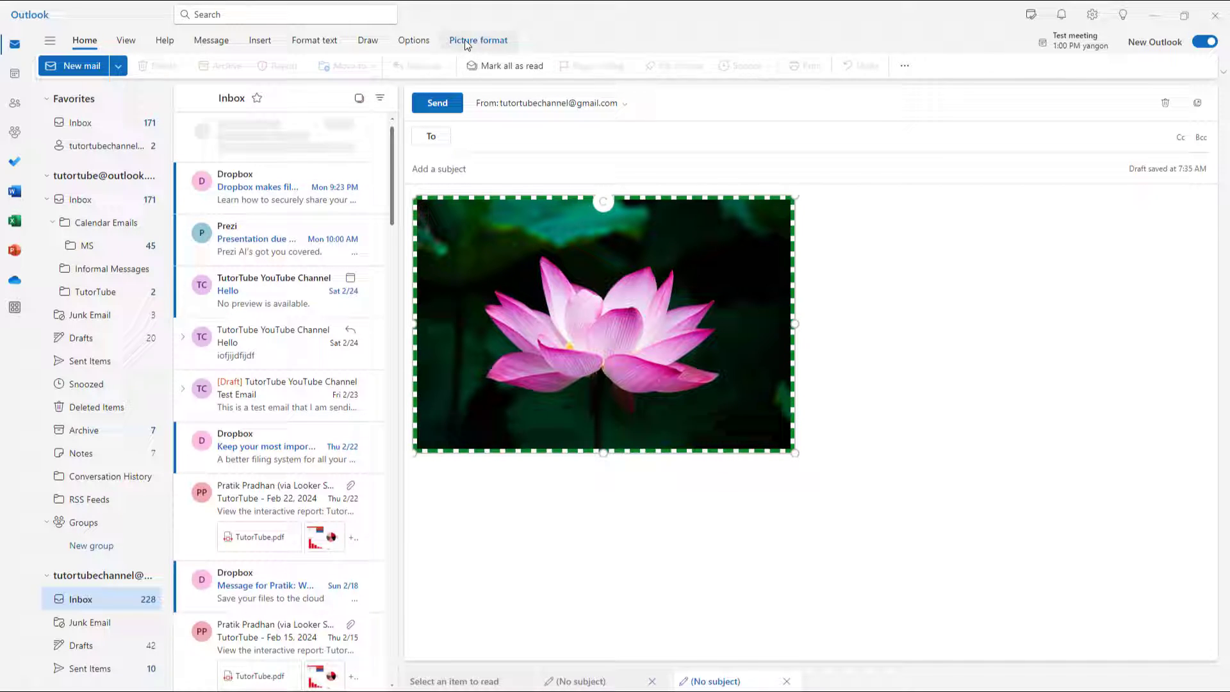
- Set the lotus photo's Picture border to No outline
{"action": "left_click", "coordinate": [81, 65]}
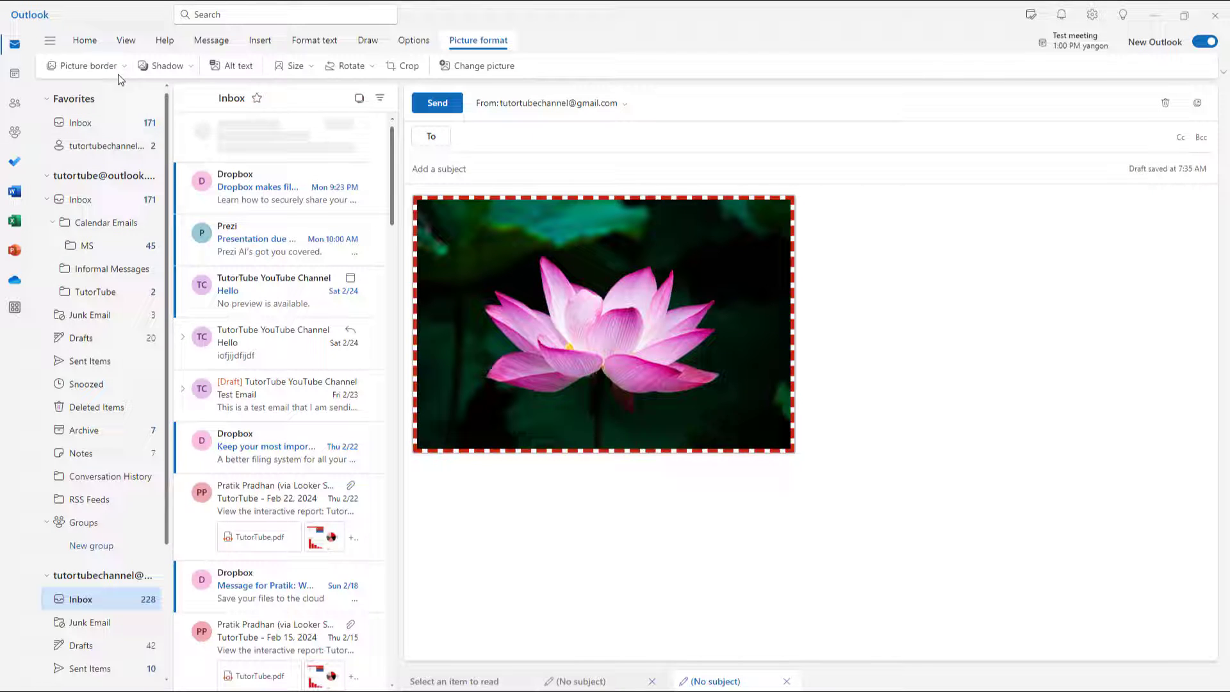
{"action": "left_click", "coordinate": [84, 65]}
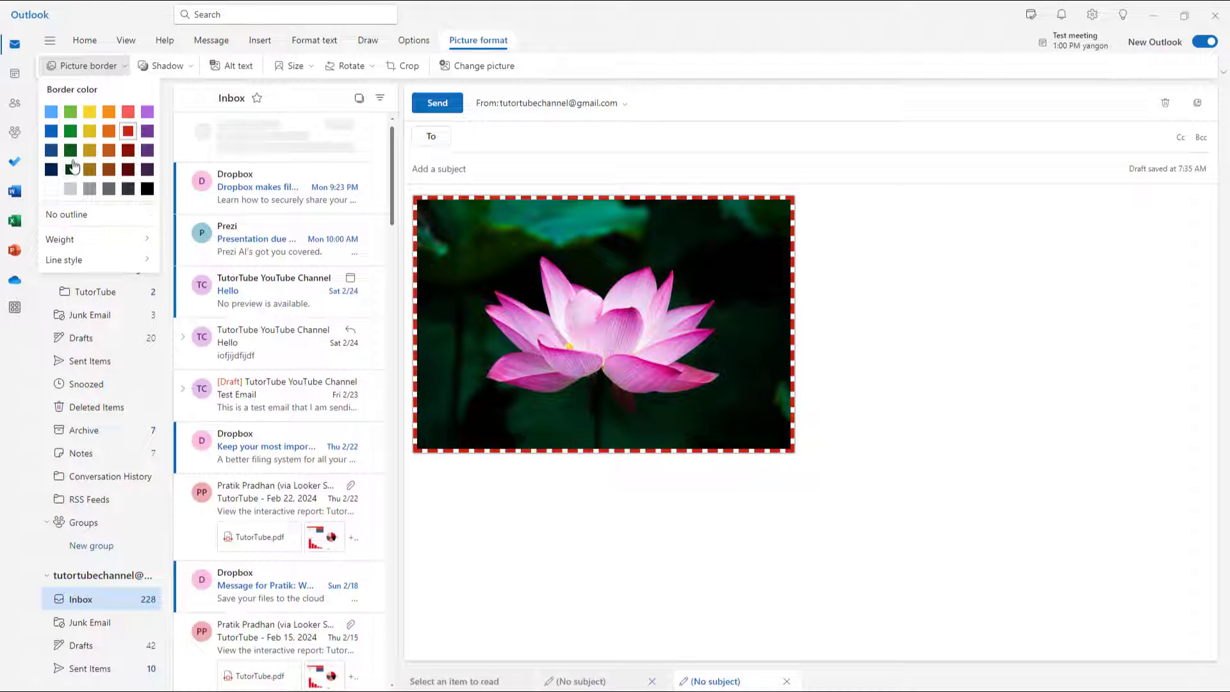
{"action": "left_click", "coordinate": [70, 150]}
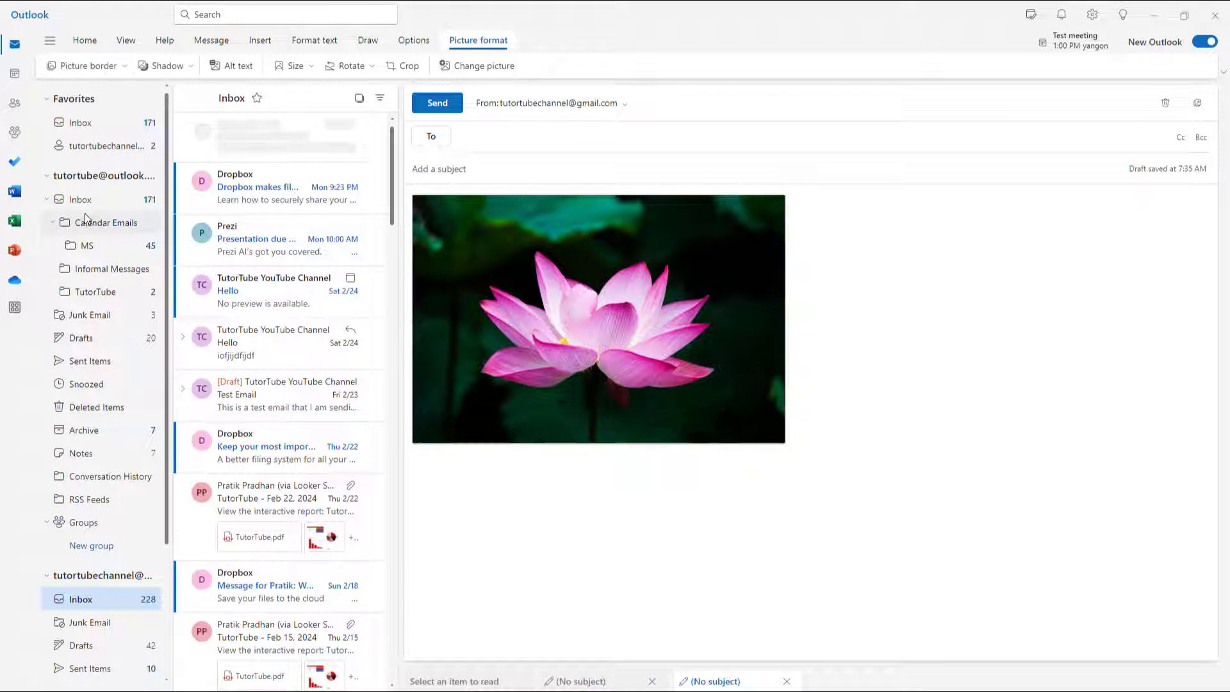
- Apply an orange Picture border to the photo, then deselect it to view the result
{"action": "left_click", "coordinate": [83, 66]}
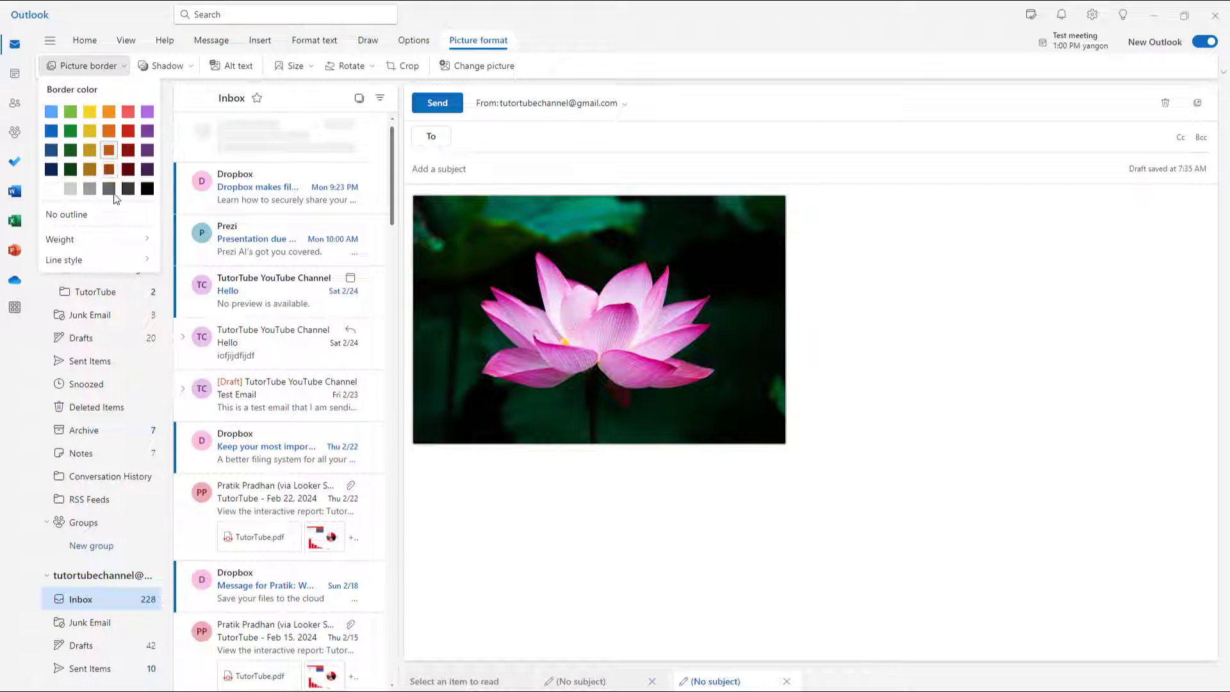
{"action": "left_click", "coordinate": [63, 259]}
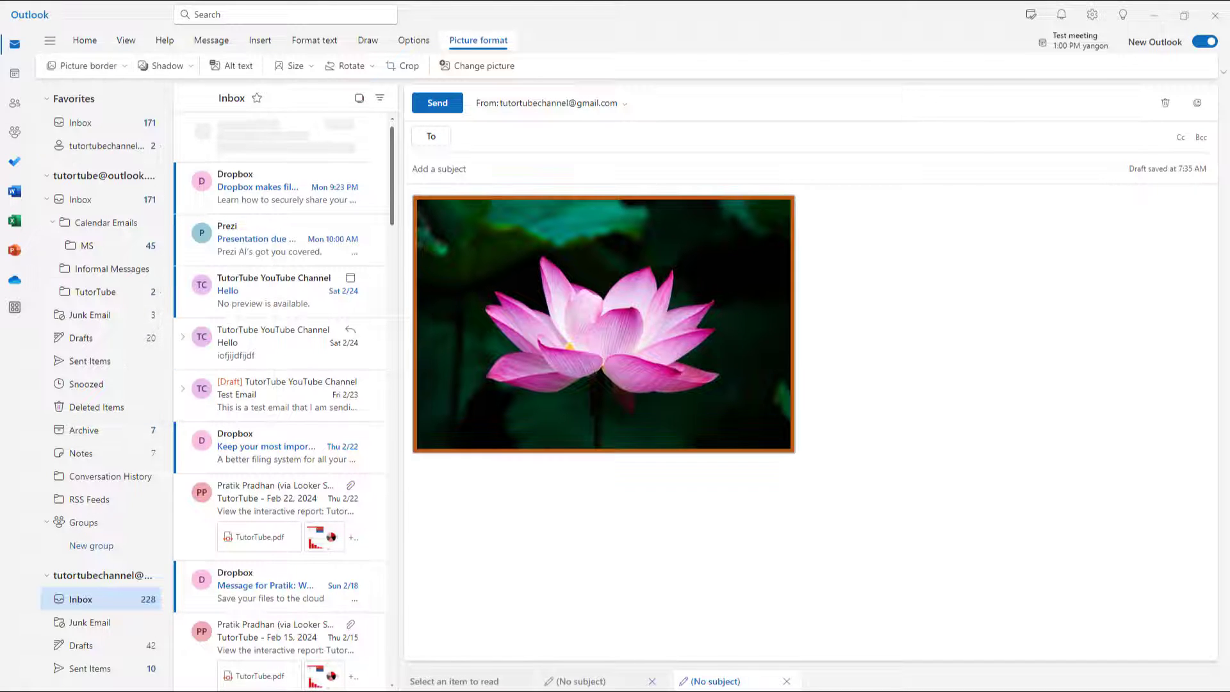
{"action": "left_click", "coordinate": [604, 322]}
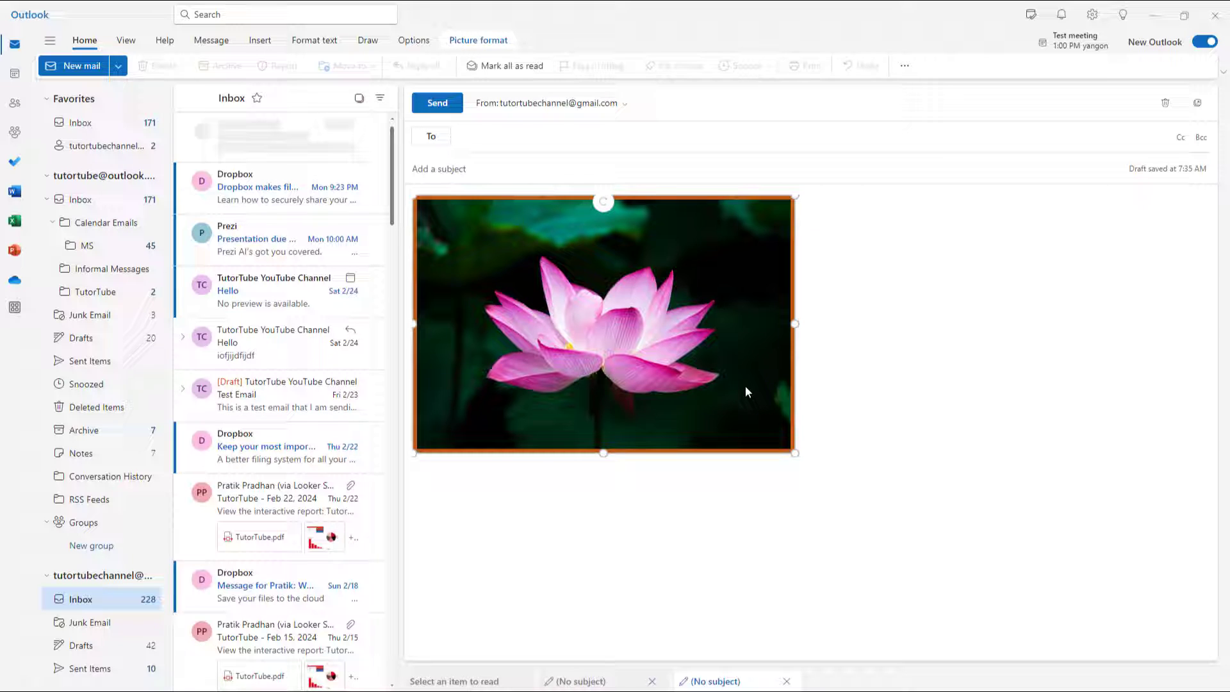
{"action": "left_click", "coordinate": [905, 469]}
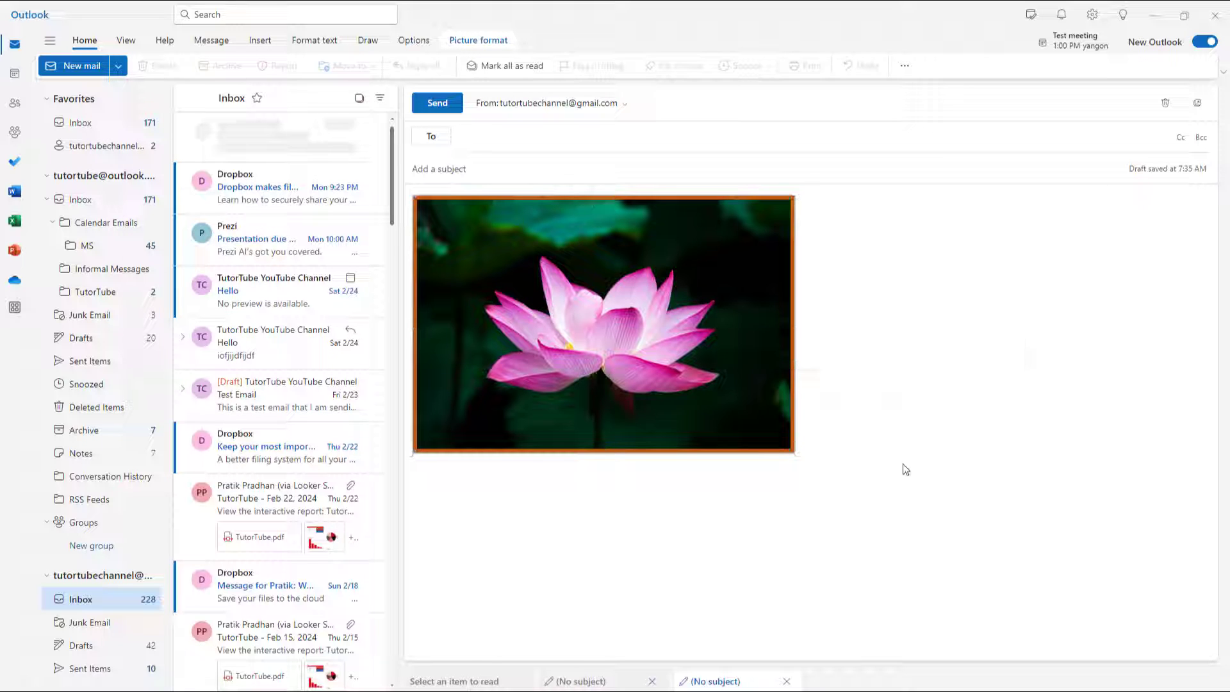